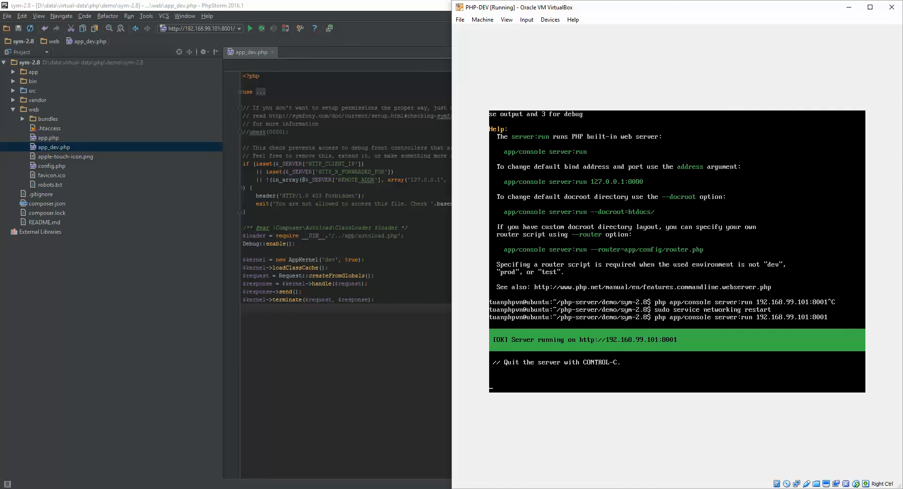
Stop the Symfony server and install php-xdebug, which is already version 2.4.0-1.
key(ctrl+c)
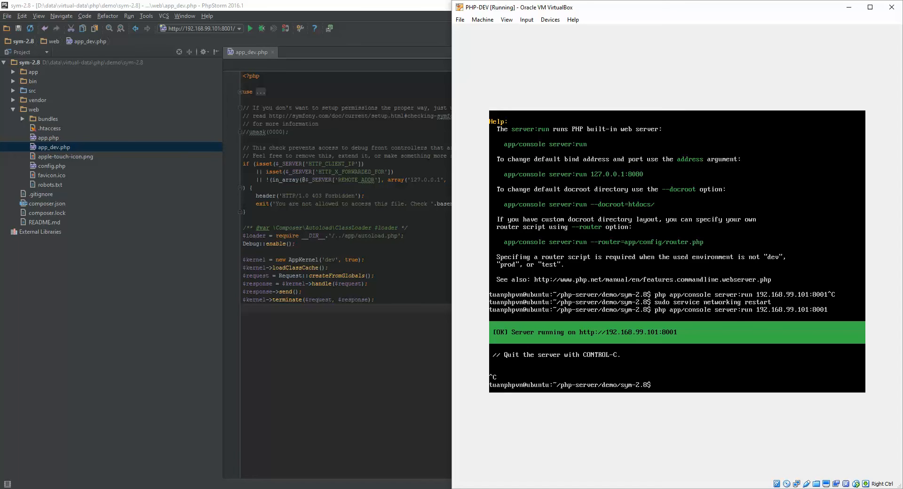
text(sudo apt-get insta)
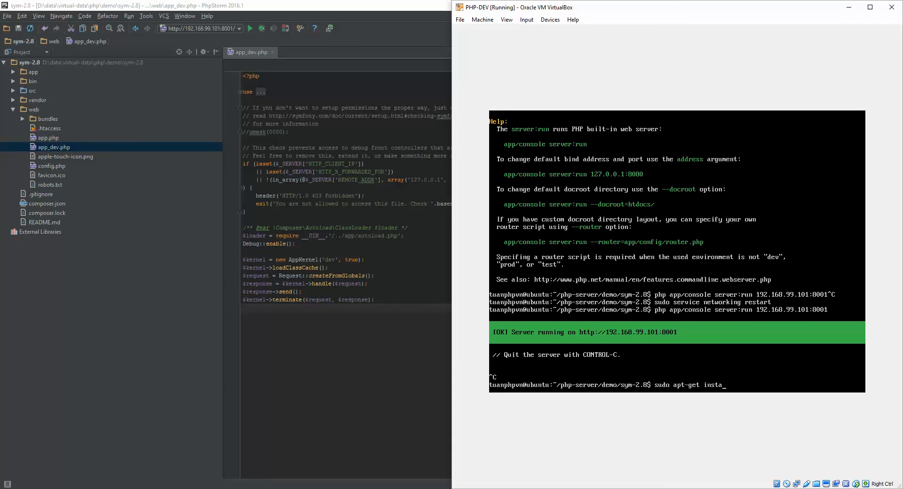
text(ll php-xdebug)
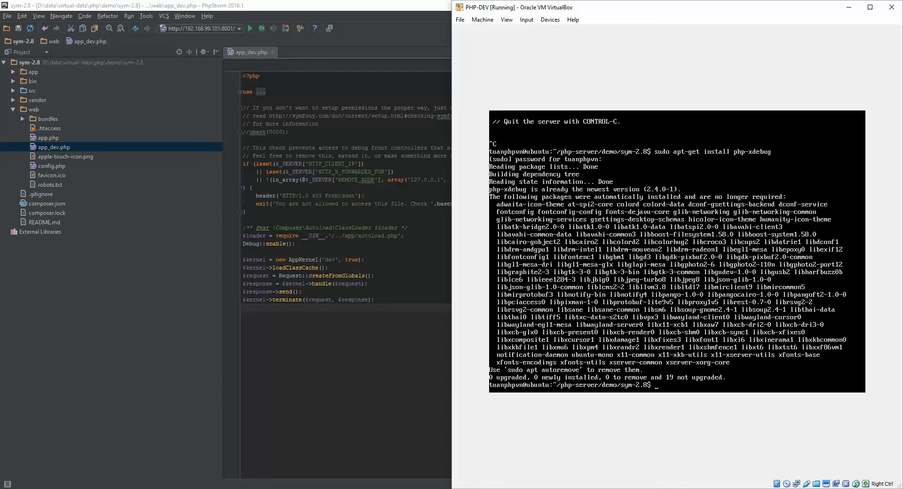
Go to /etc/php/7.0/apache2/conf.d and open 20-xdebug.ini in vim.
text(cd /etc/)
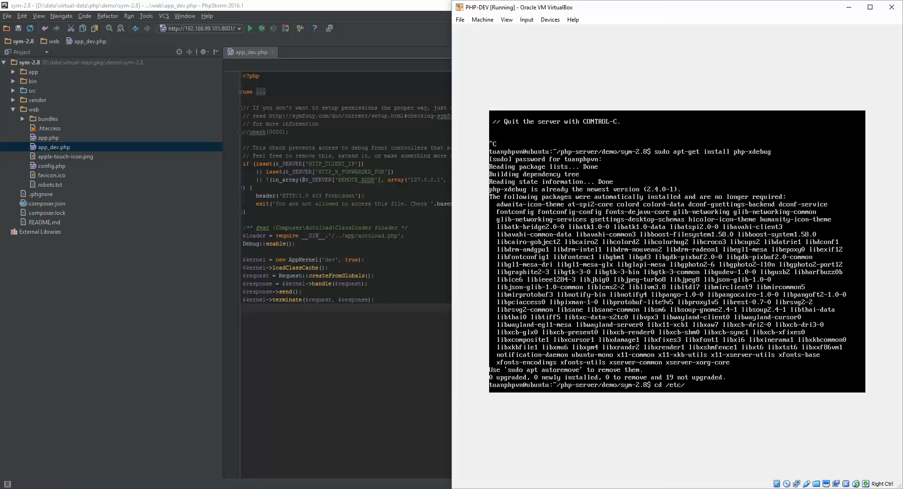
text(php/?)
text(sudo v)
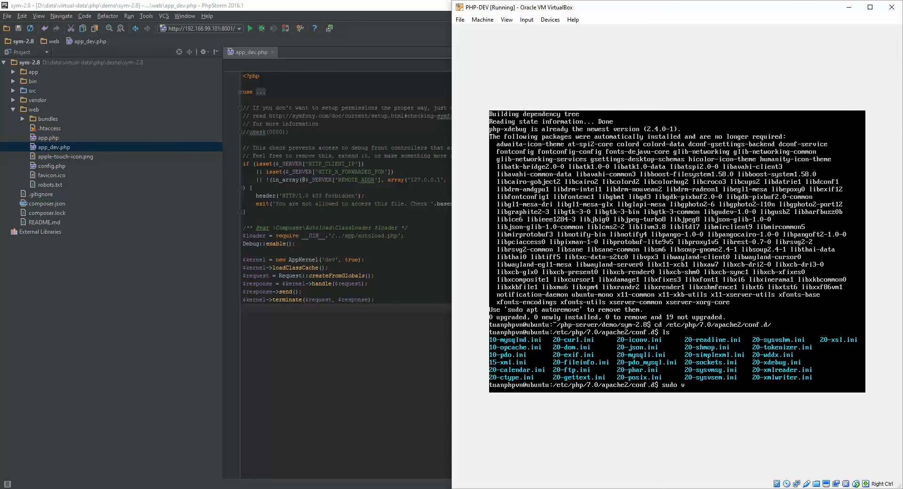
text(im 20-xde)
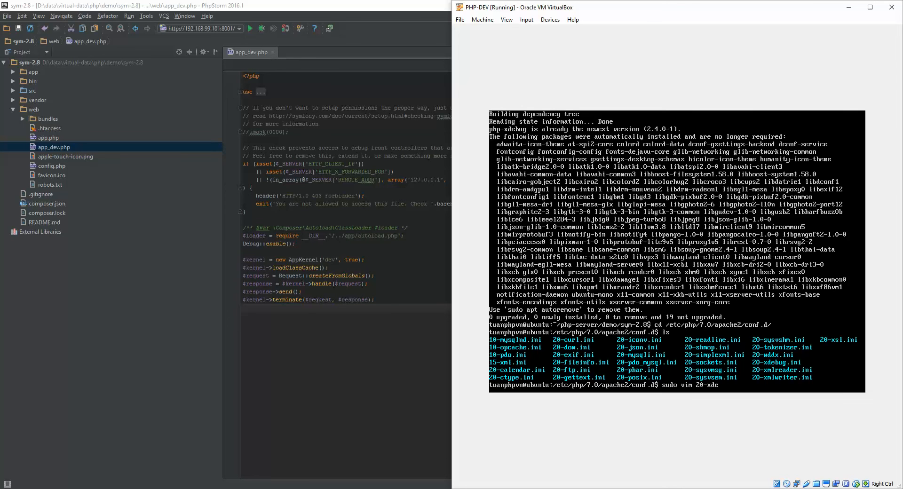
key(Return)
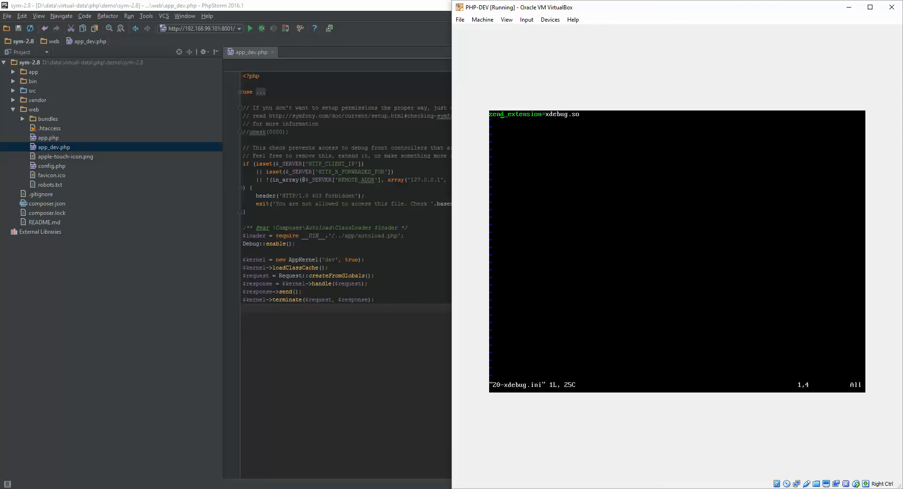
Add xdebug.remote_enable=1 and remote_cookie_expire_time=86400 lines to the ini file.
key(i)
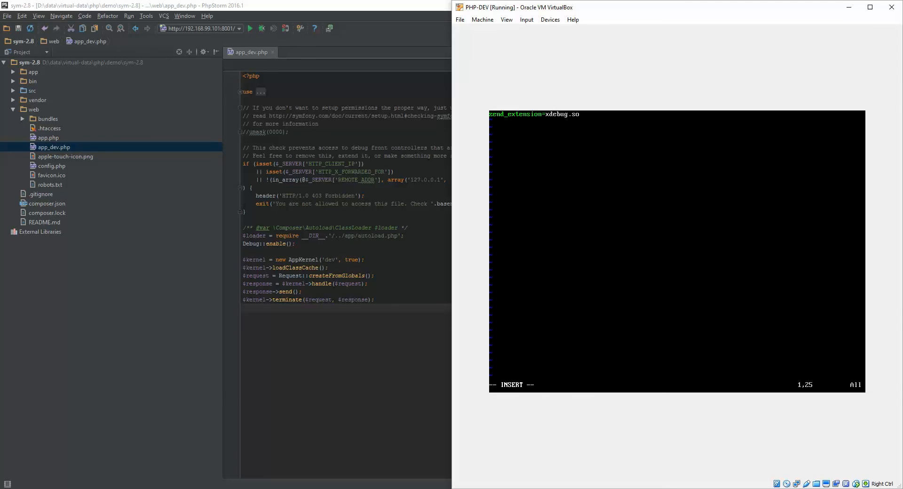
text(xdebug.)
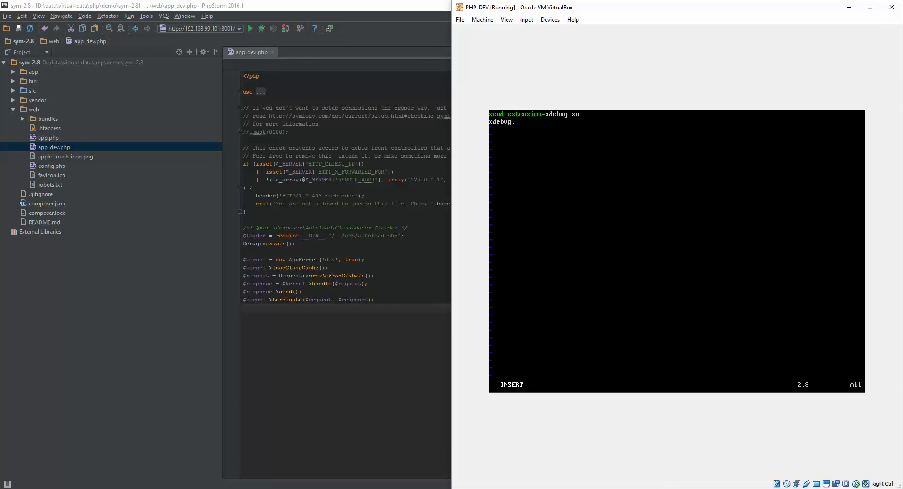
text(remote)
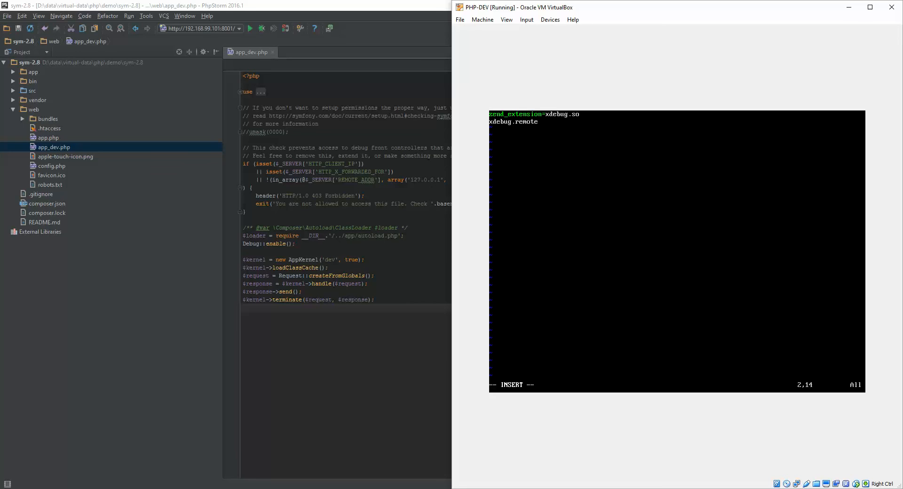
text(_enable=1)
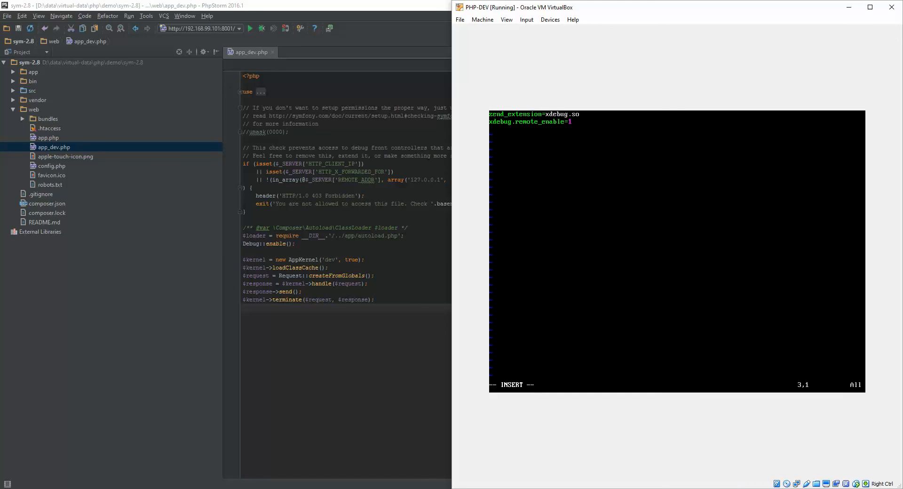
text(xceb)
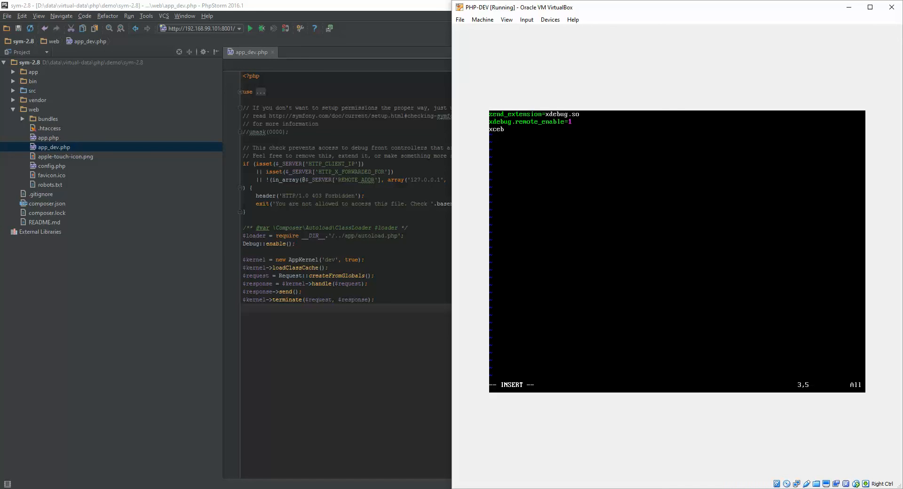
text(xdebug.)
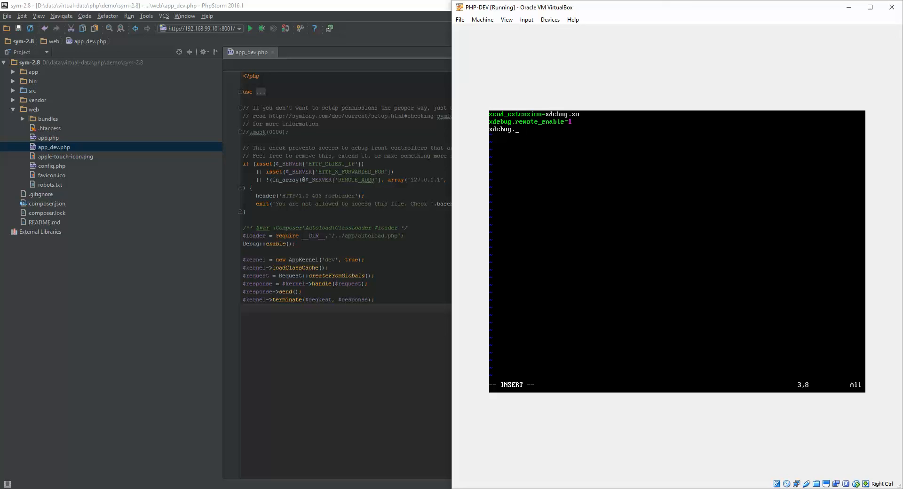
text(remote_cookie_expr)
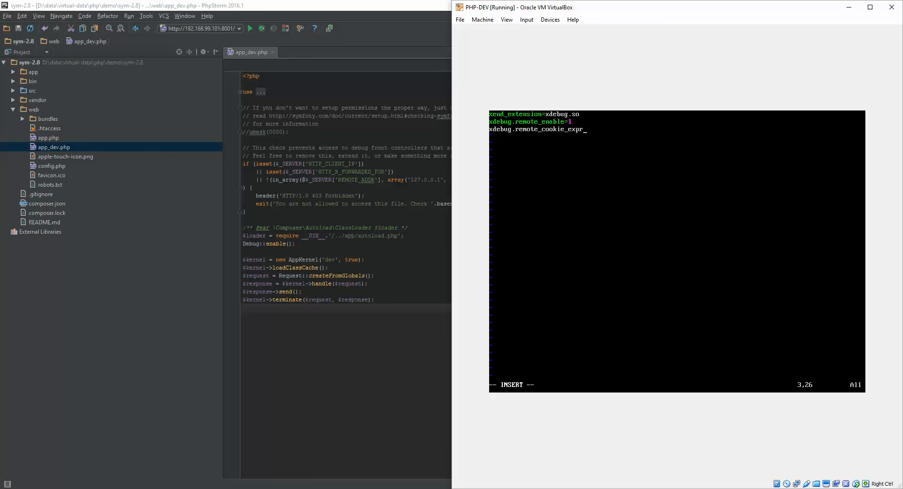
text(ire_time=)
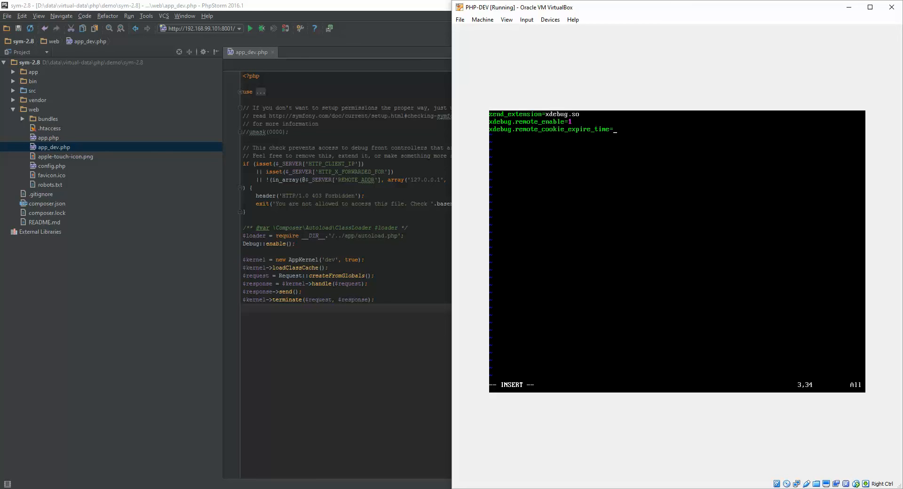
text(86400)
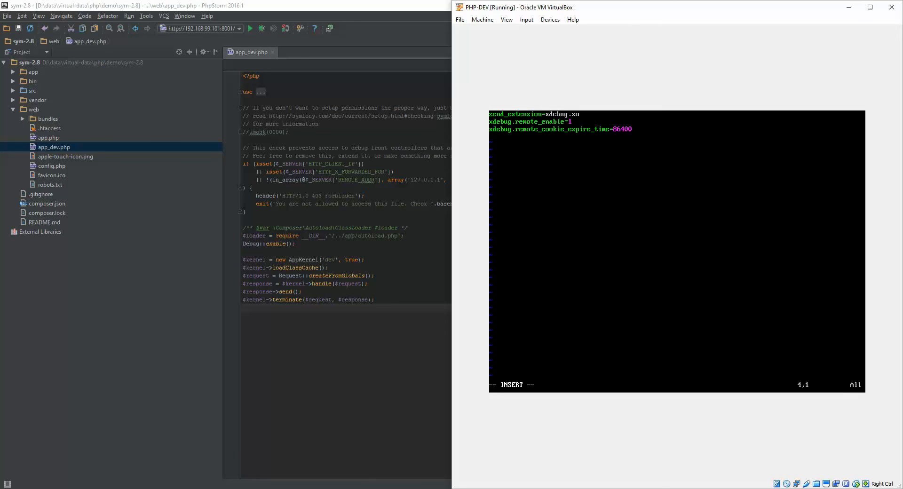
Add xdebug.remote_autostart=1 and begin an empty xdebug.remote_host= line.
text(xdebug.)
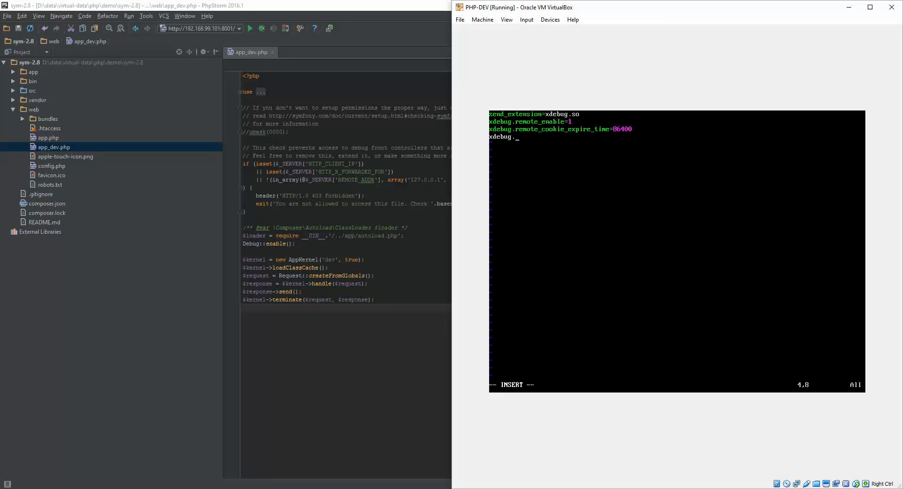
text(remote_aut)
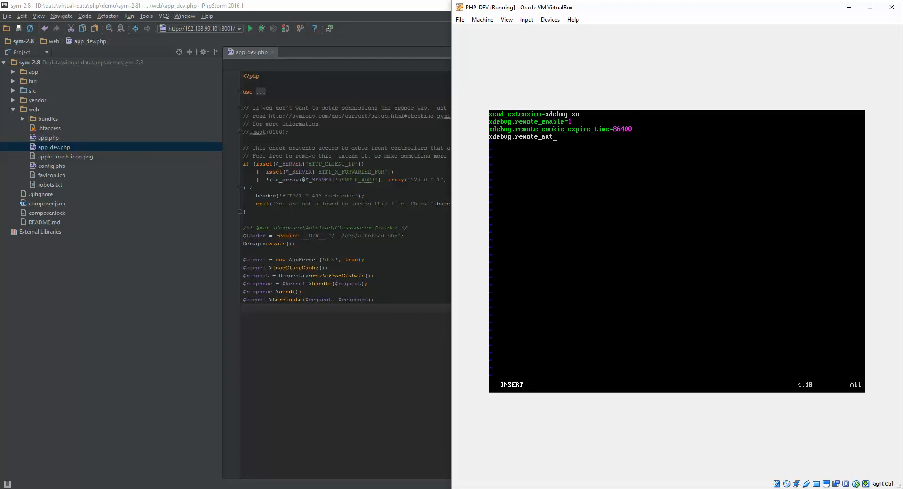
text(ostart)
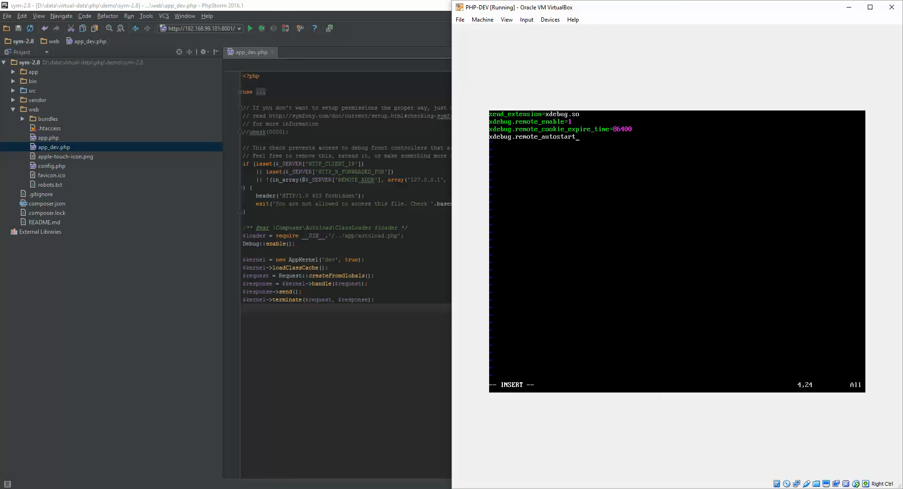
text(1)
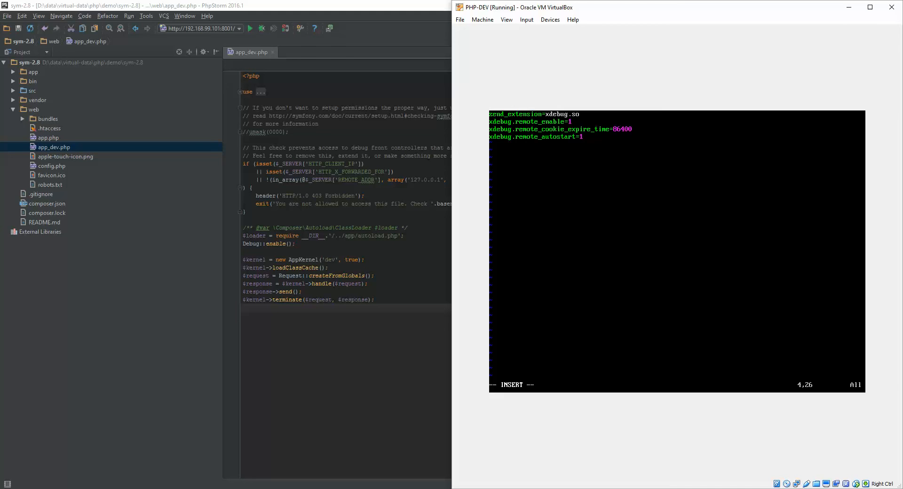
text(xdebug.remote_host)
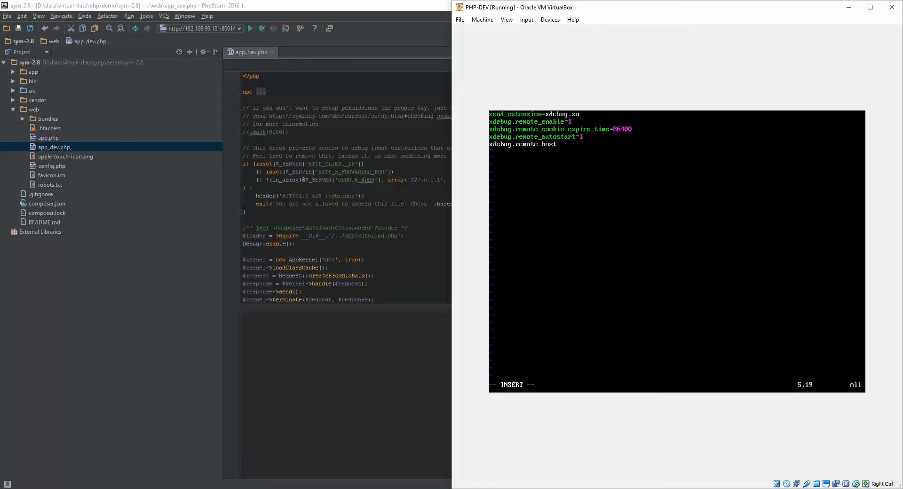
text(=)
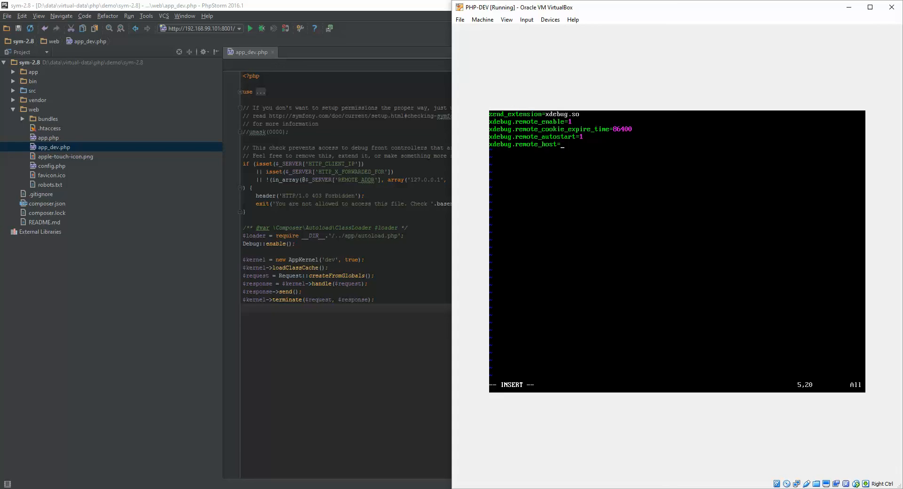
mouse_move(399, 336)
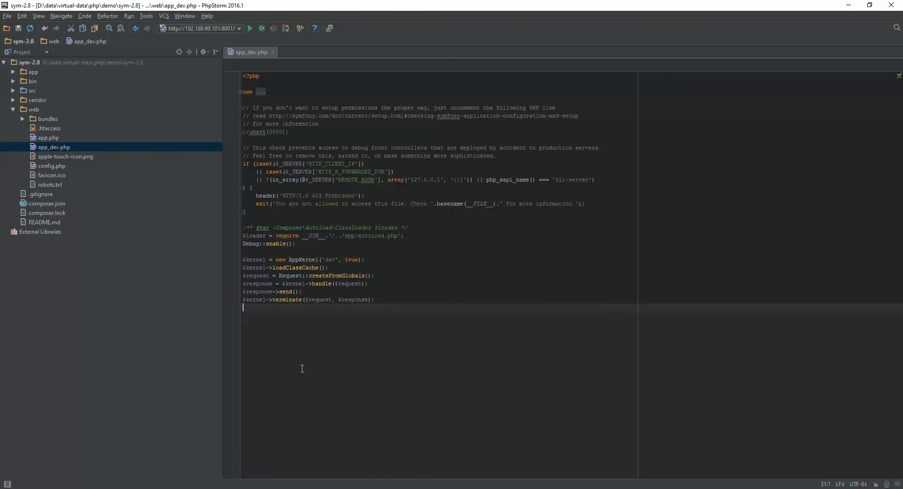
mouse_move(234, 487)
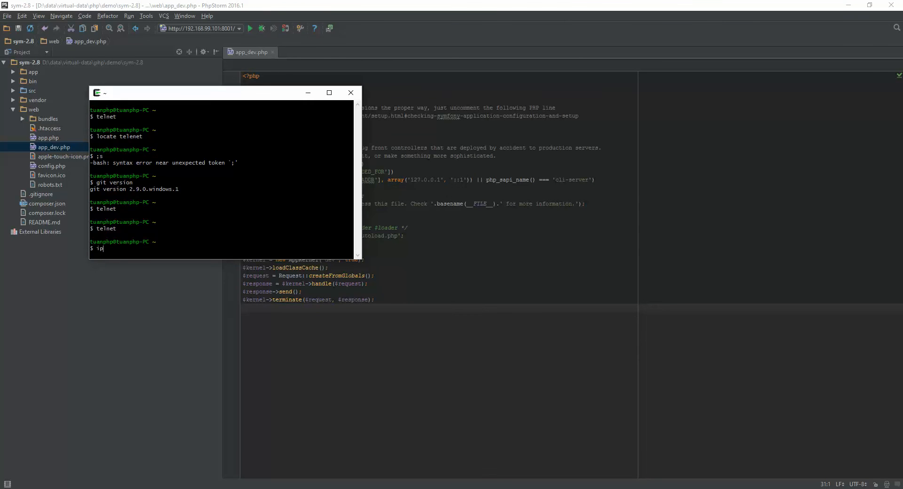
Show ipconfig output full-screen and select the host address 192.168.99.1.
key(Return)
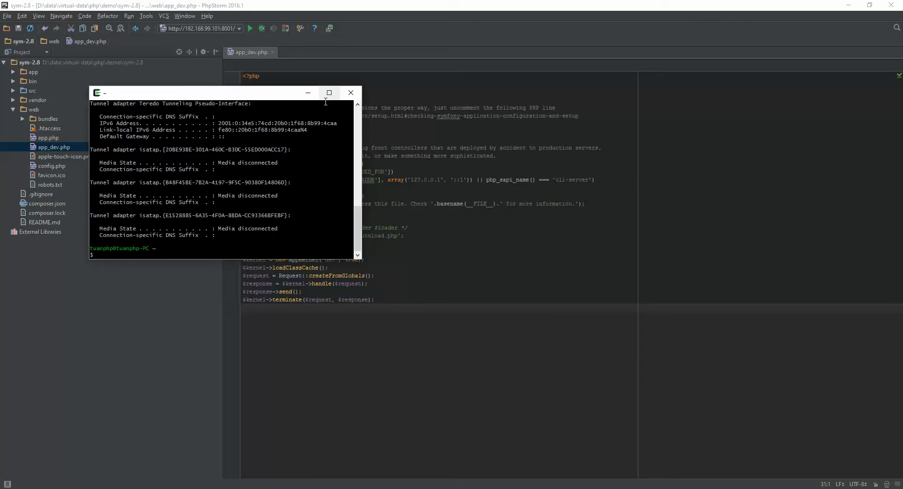
click(329, 92)
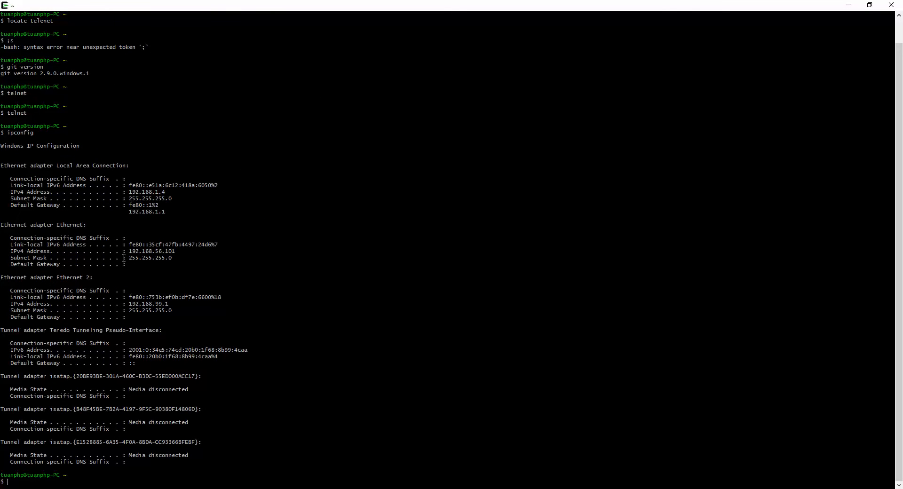
double_click(149, 251)
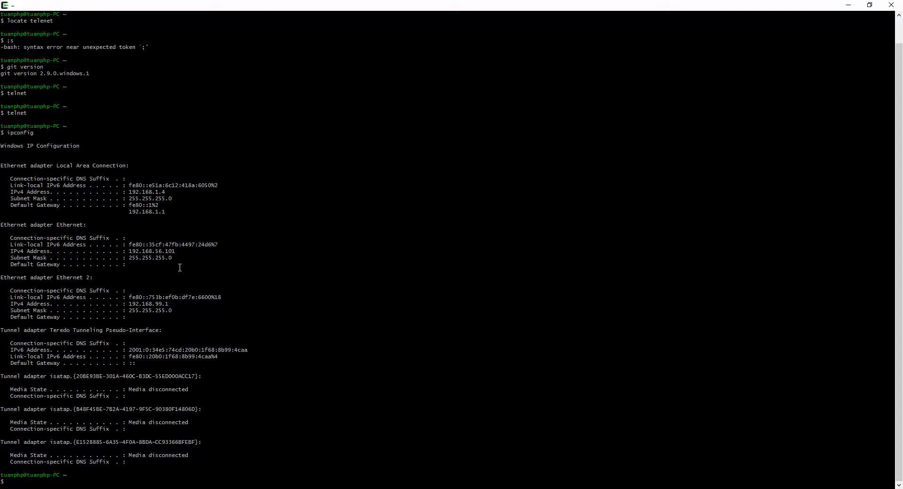
mouse_move(128, 304)
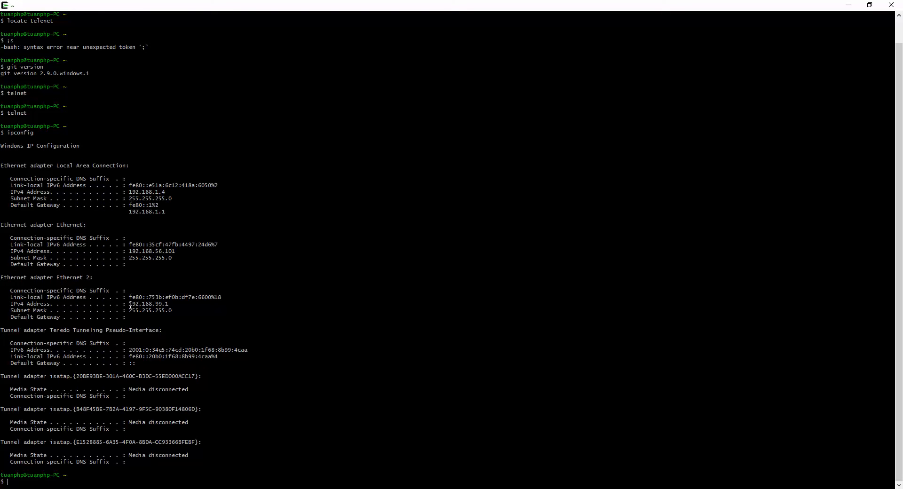
double_click(147, 304)
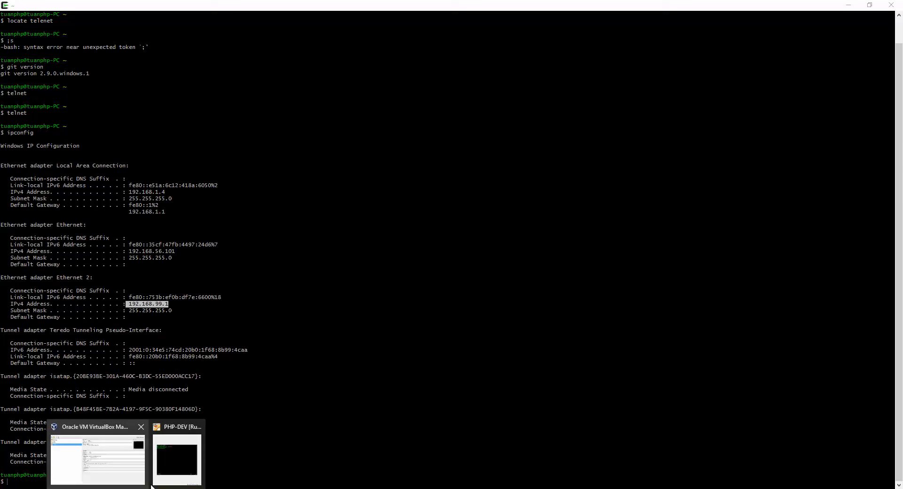
Set remote_host to 192.168.99.1, add xdebug.idekey="PHPSTORM", and save the file.
click(97, 458)
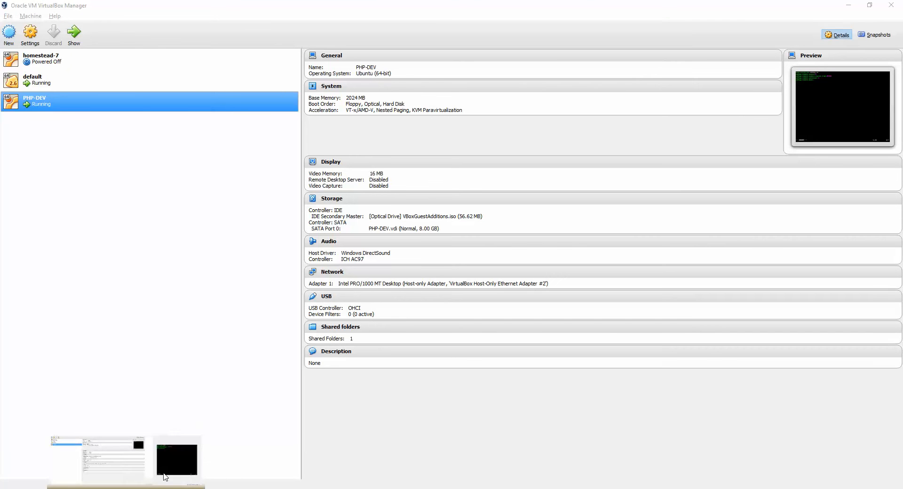
click(175, 457)
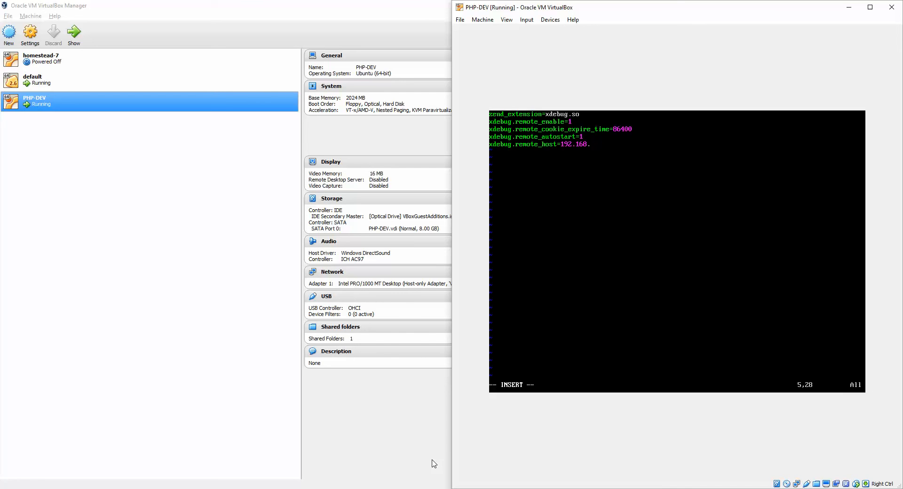
text(99.1)
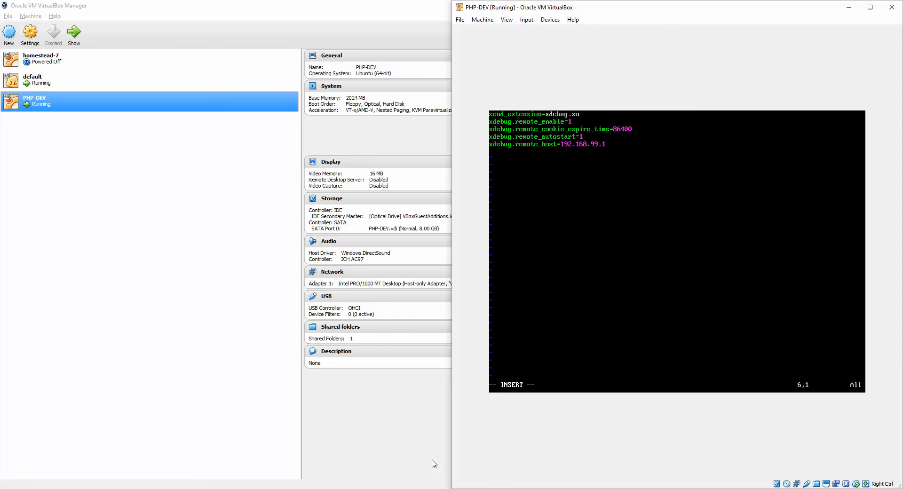
text(x)
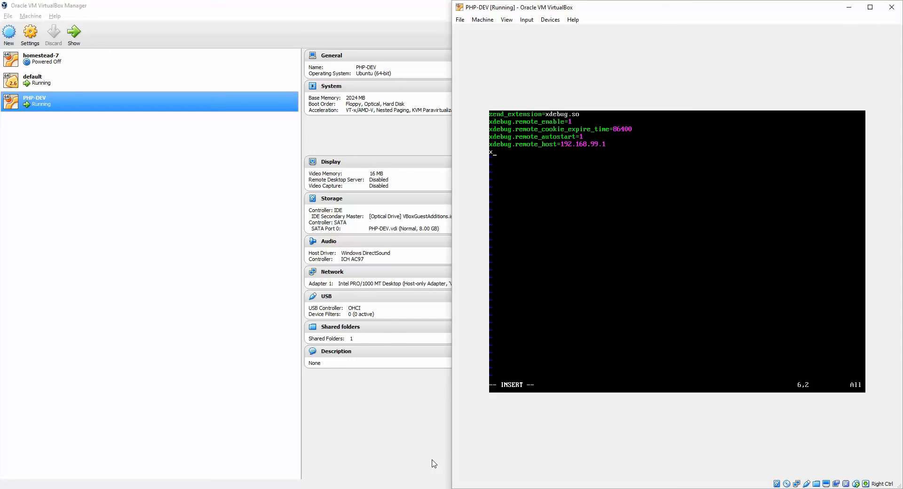
text(debug.)
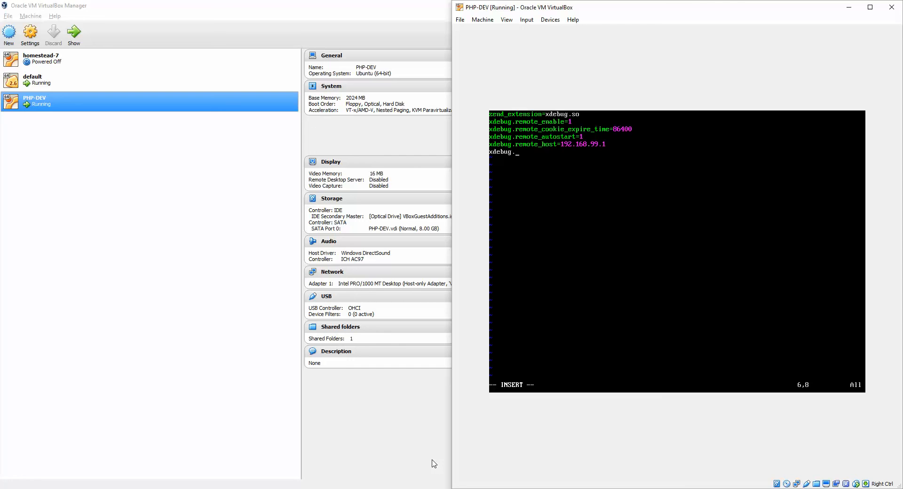
text(idekey)
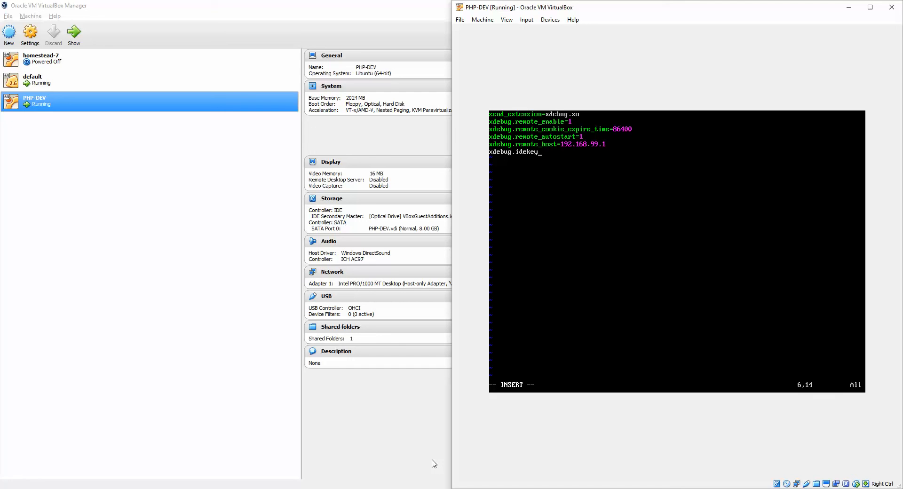
text(="")
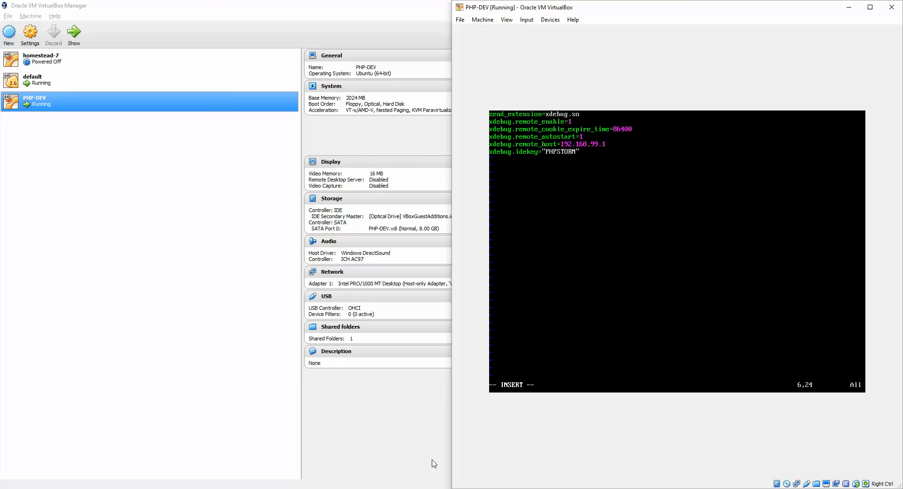
key(Escape)
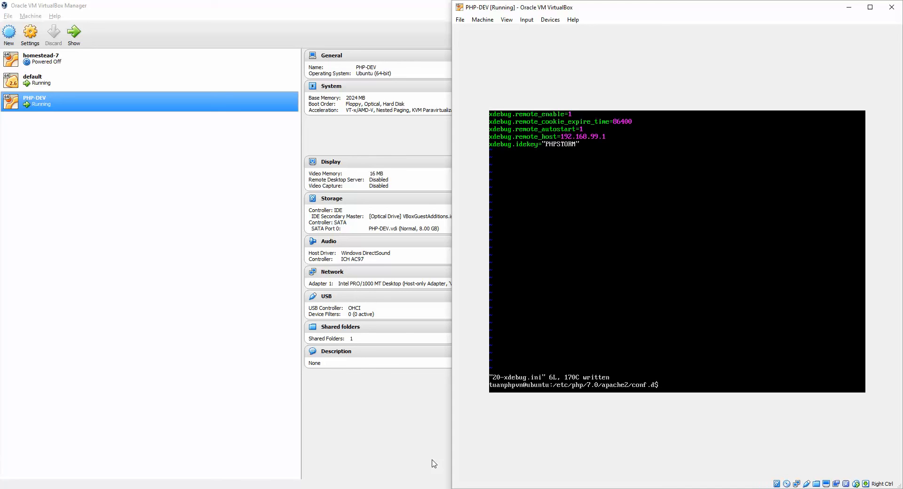
Restart Apache with sudo service apache2 restart.
text(sudo service ph)
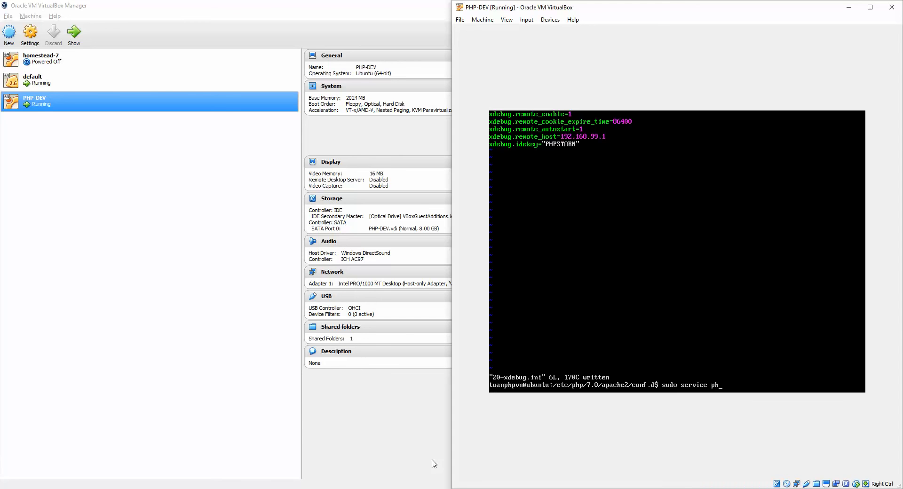
text(apache)
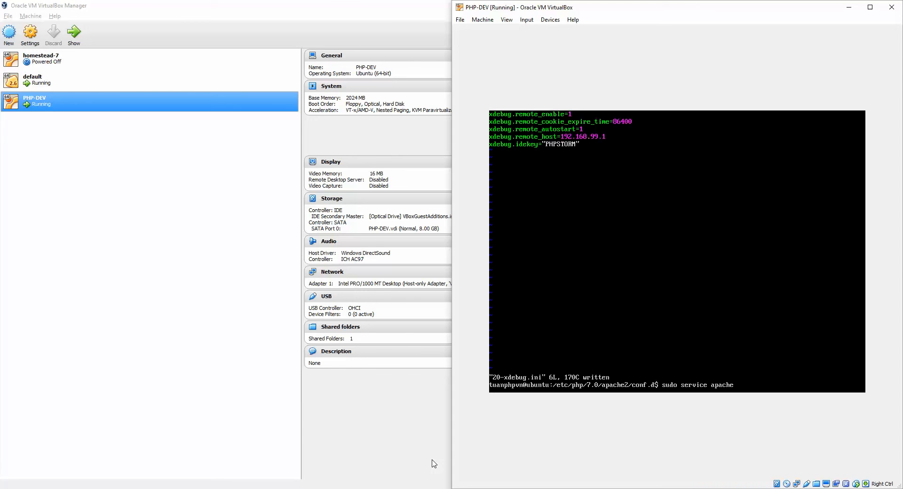
text(restart)
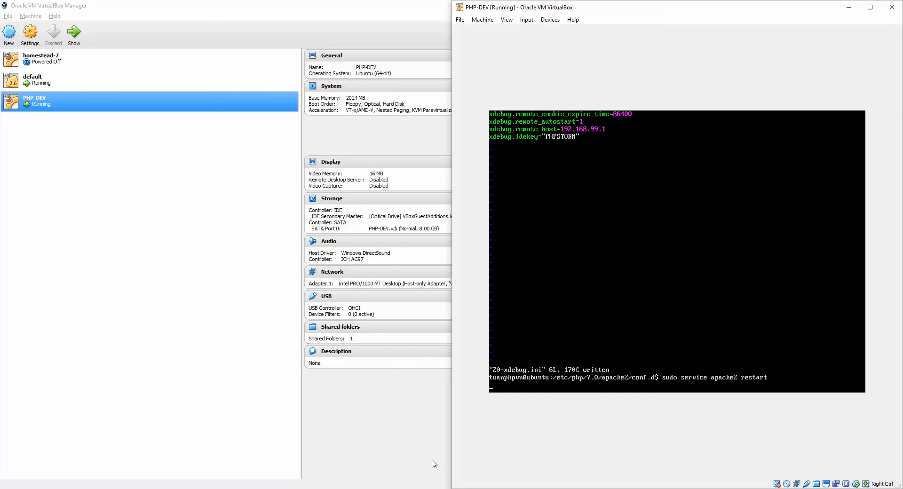
key(Return)
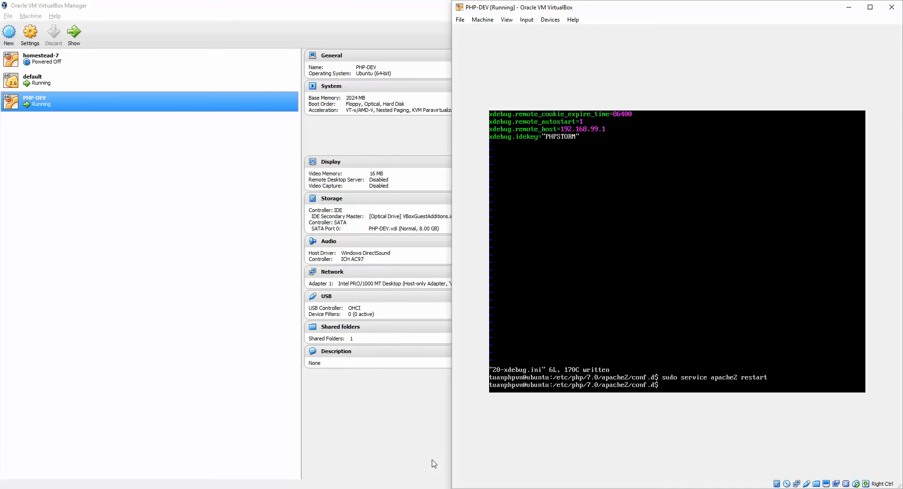
Move to ~/php-server/demo/sym-2.8 and run the Symfony server on 192.168.99.101:8001.
text(cd)
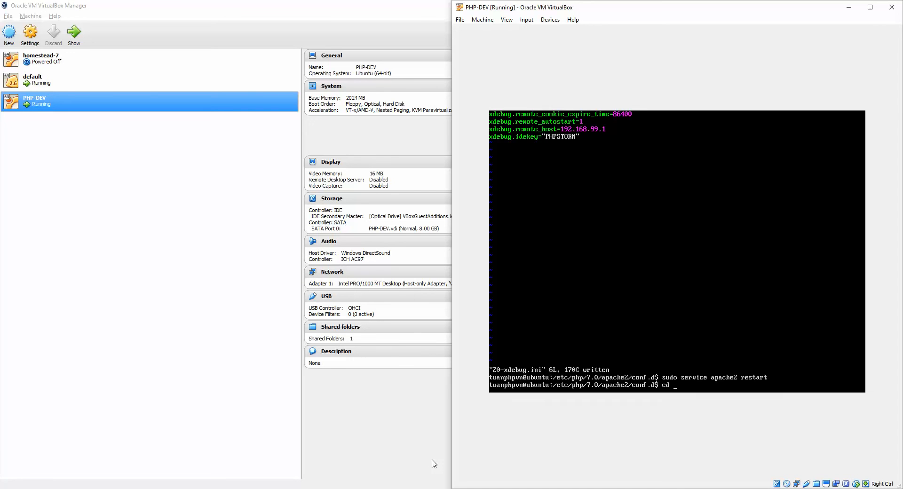
text(~/)
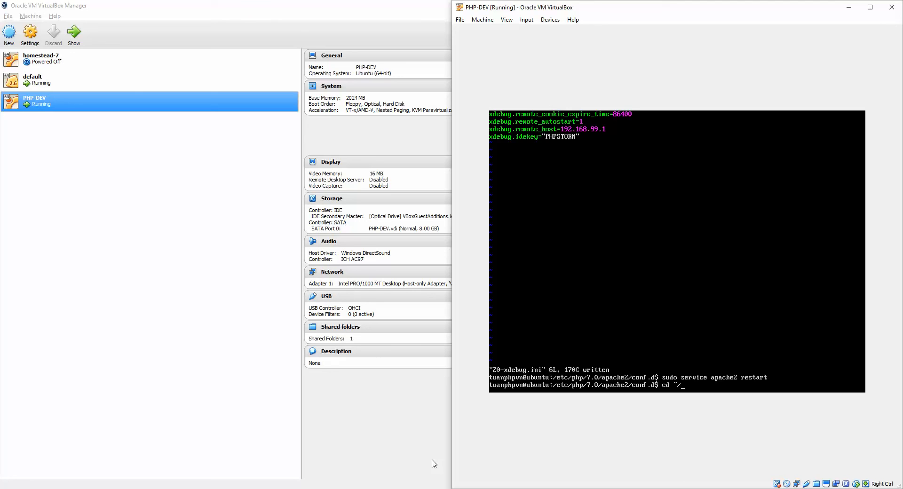
key(BackSpace)
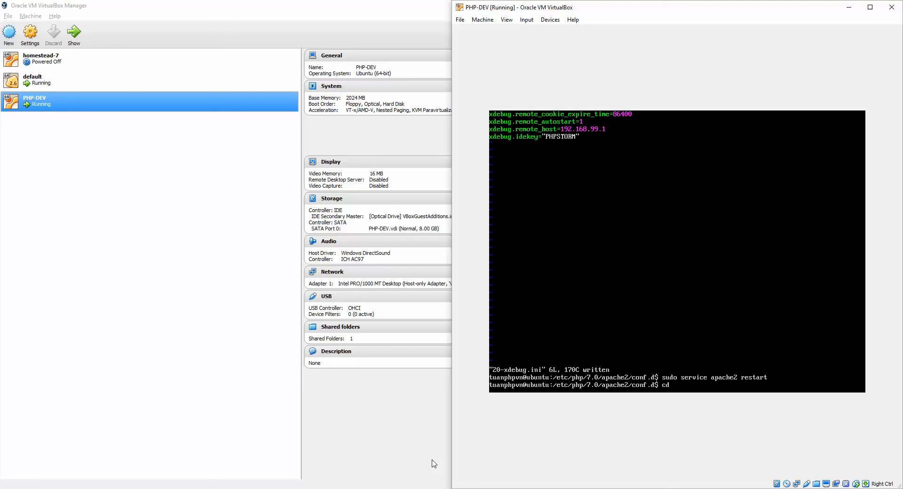
text(~/pr)
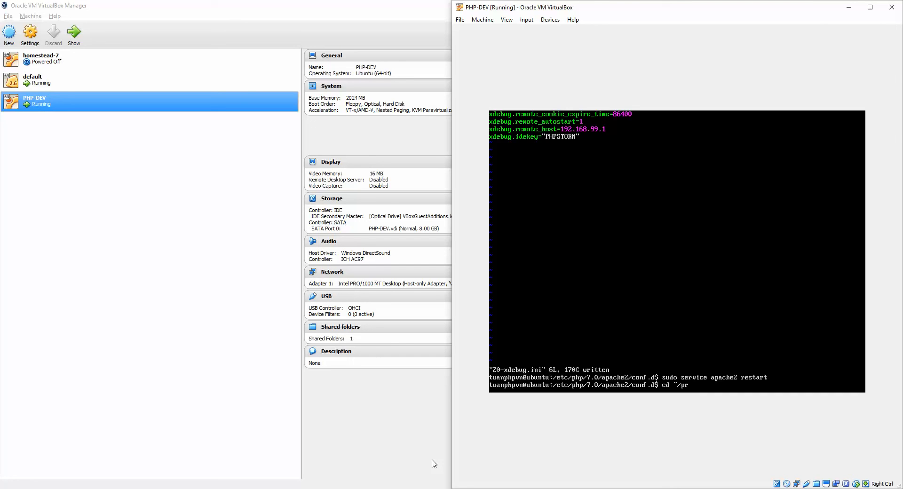
text(hp-0s)
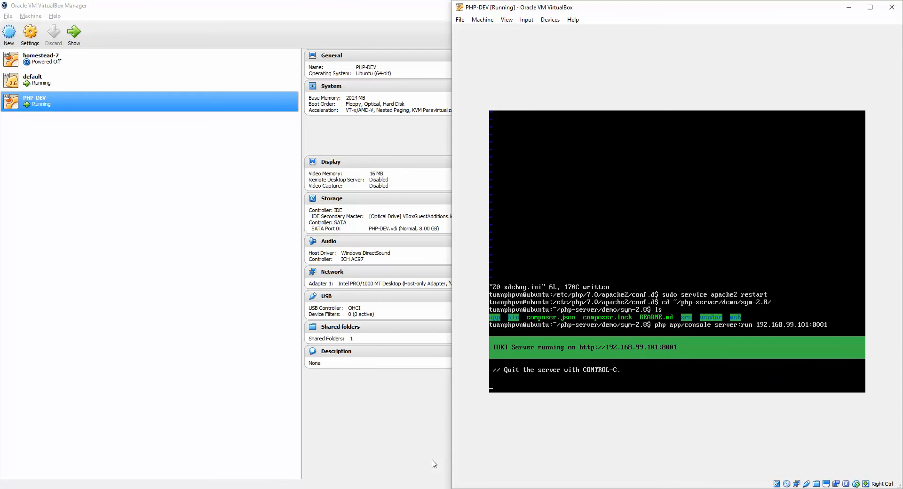
mouse_move(65, 384)
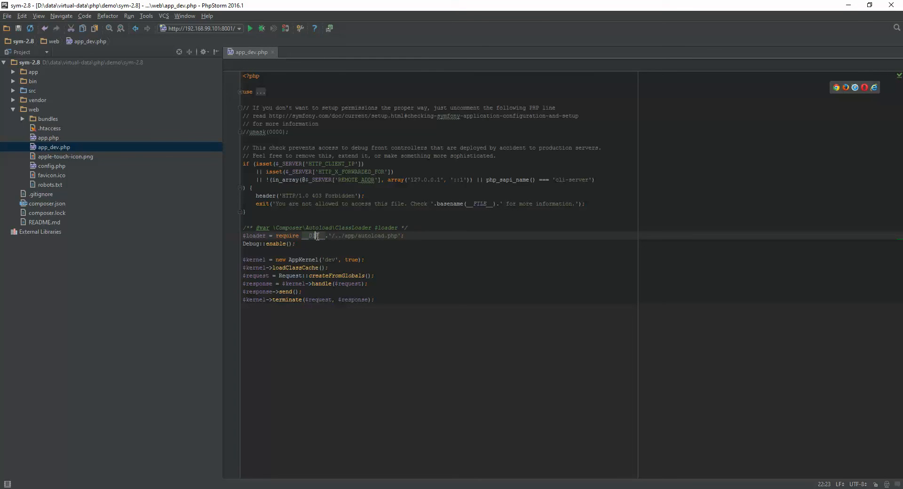
Add a breakpoint on app_dev.php's autoload require line and open the debug configuration settings.
click(230, 235)
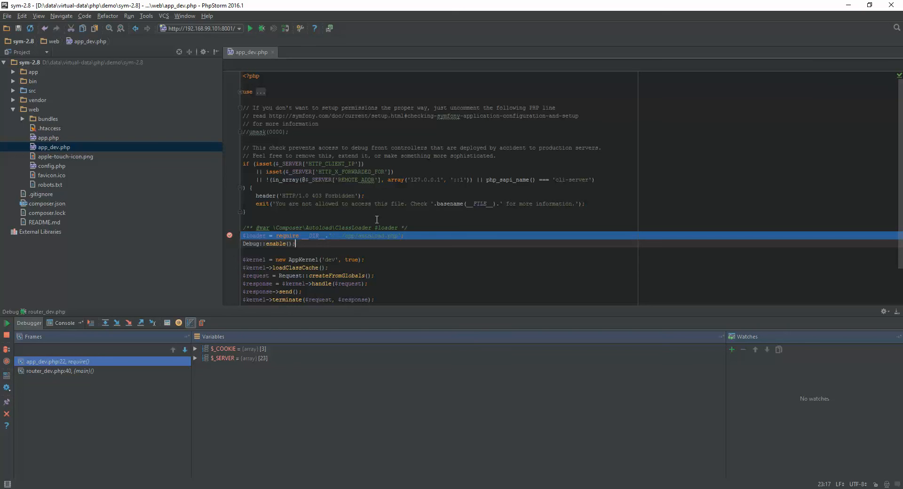
click(260, 28)
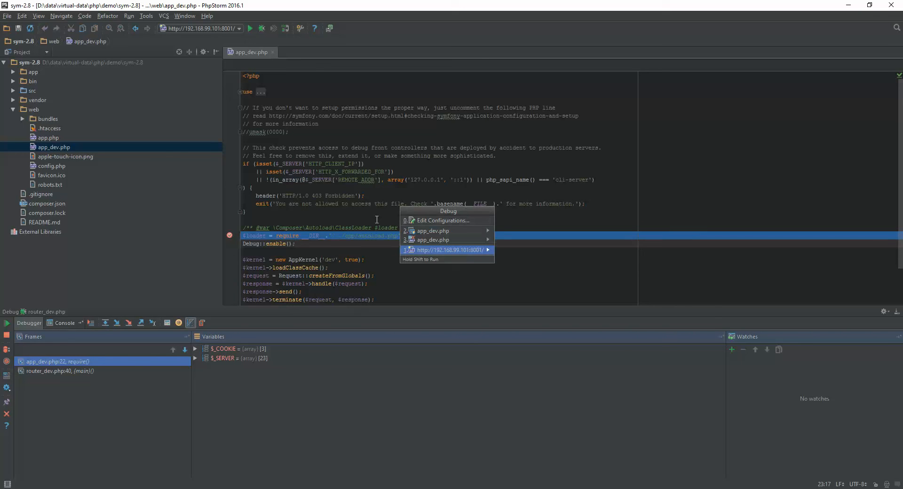
click(441, 220)
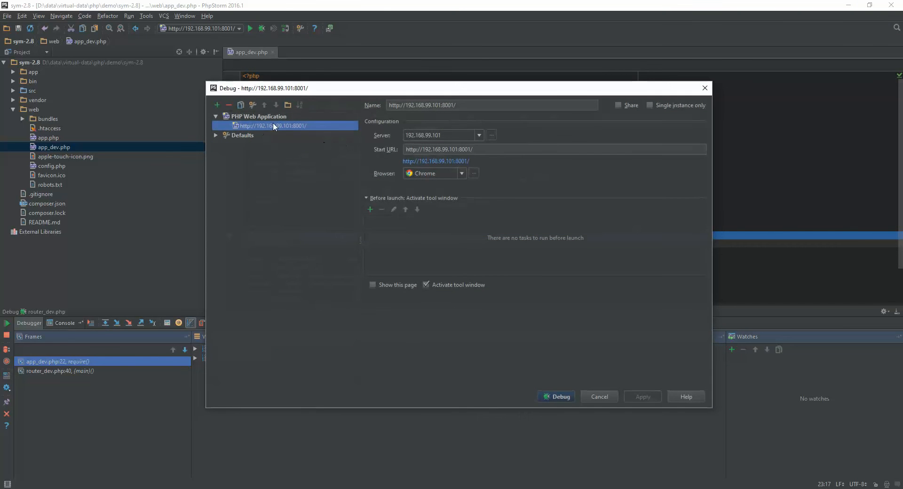
Review server 192.168.99.101:8001 with Xdebug and path mappings, then close both dialogs.
click(490, 135)
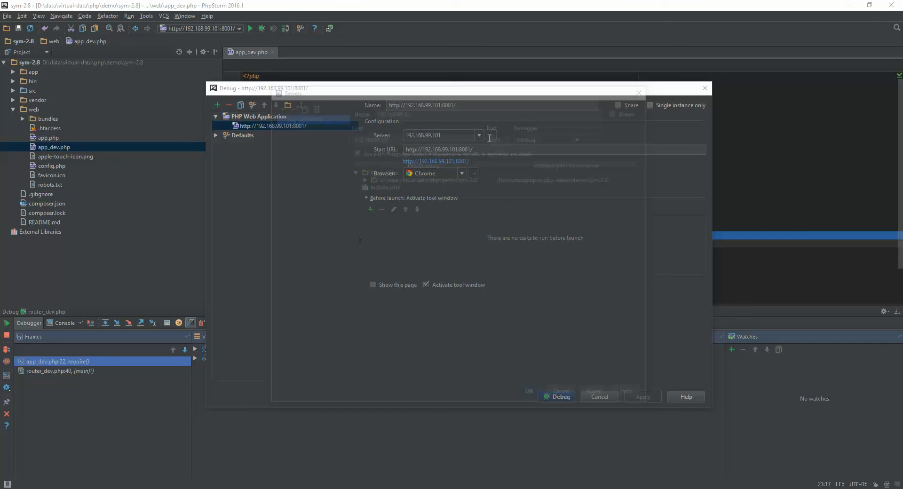
click(489, 135)
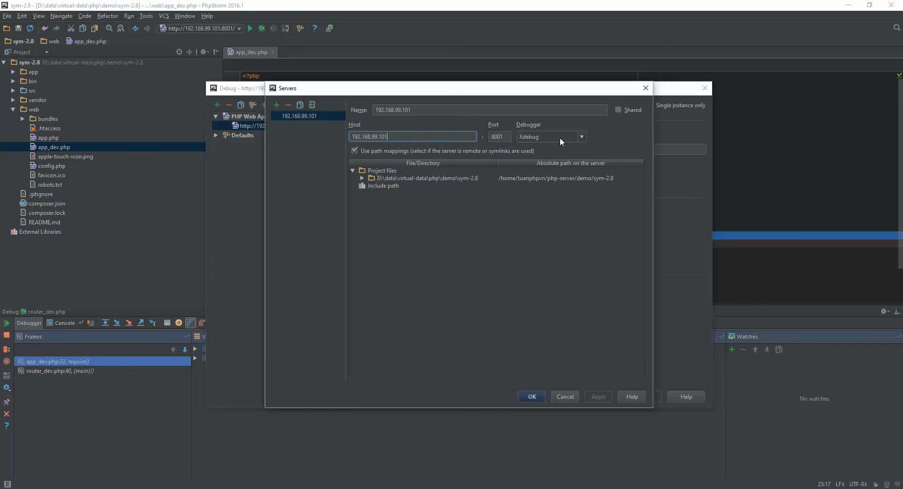
click(498, 136)
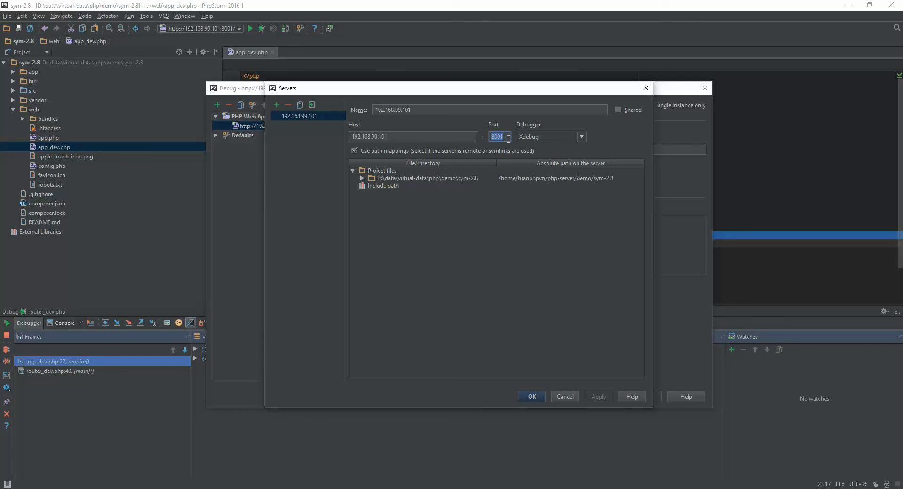
mouse_move(515, 185)
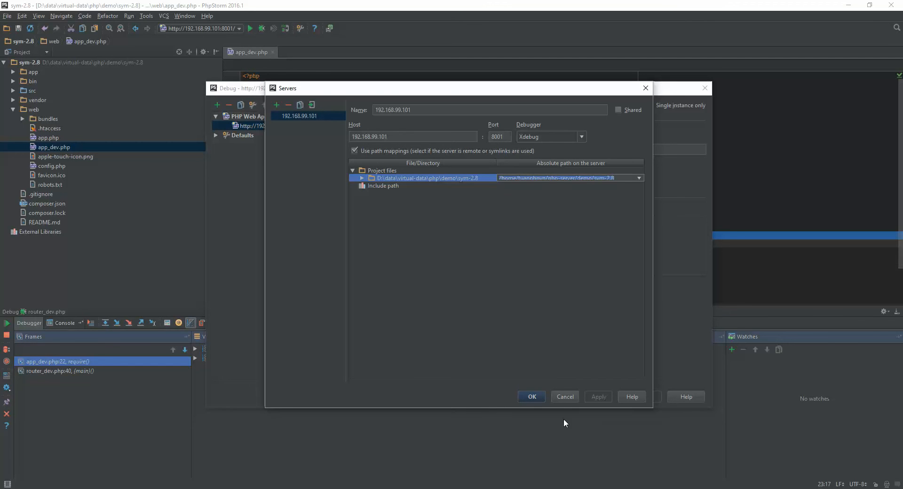
click(531, 396)
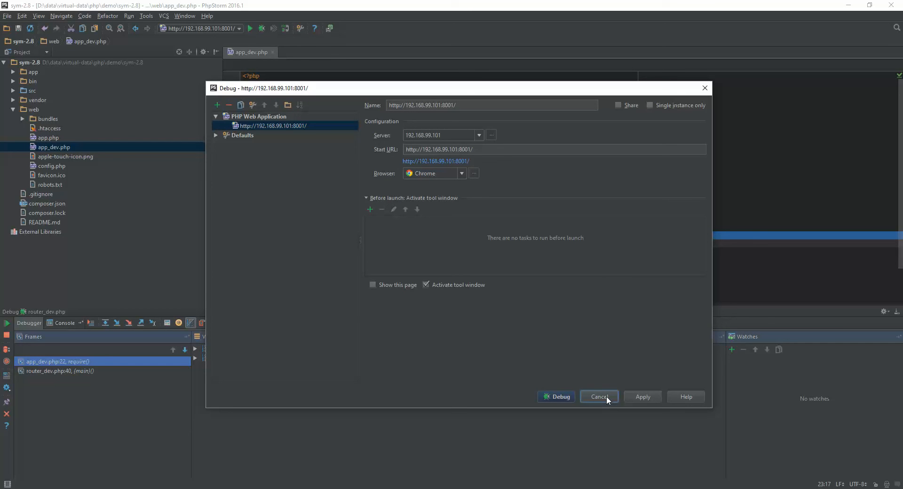
click(598, 396)
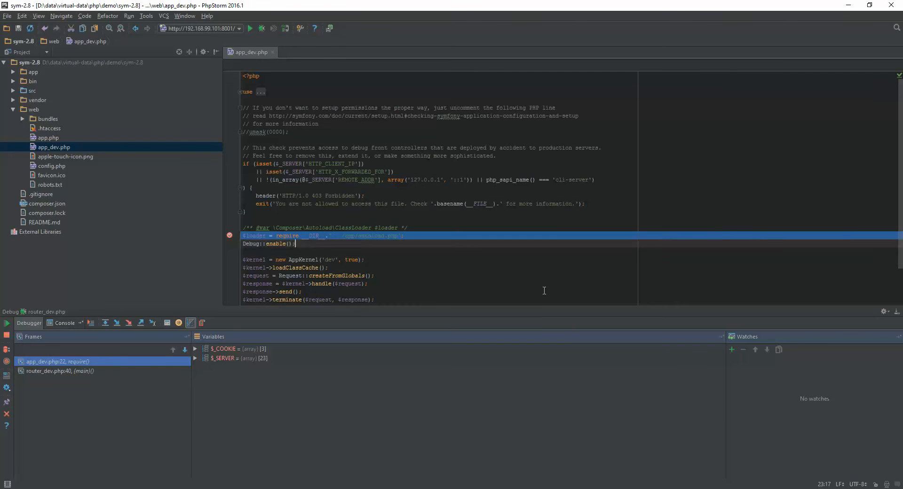